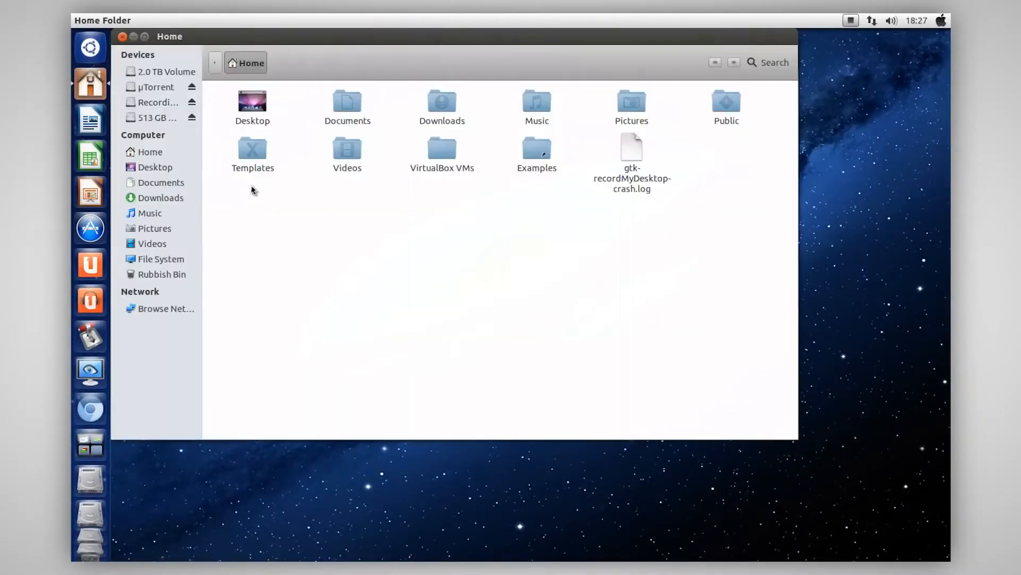
mouse_move(104, 332)
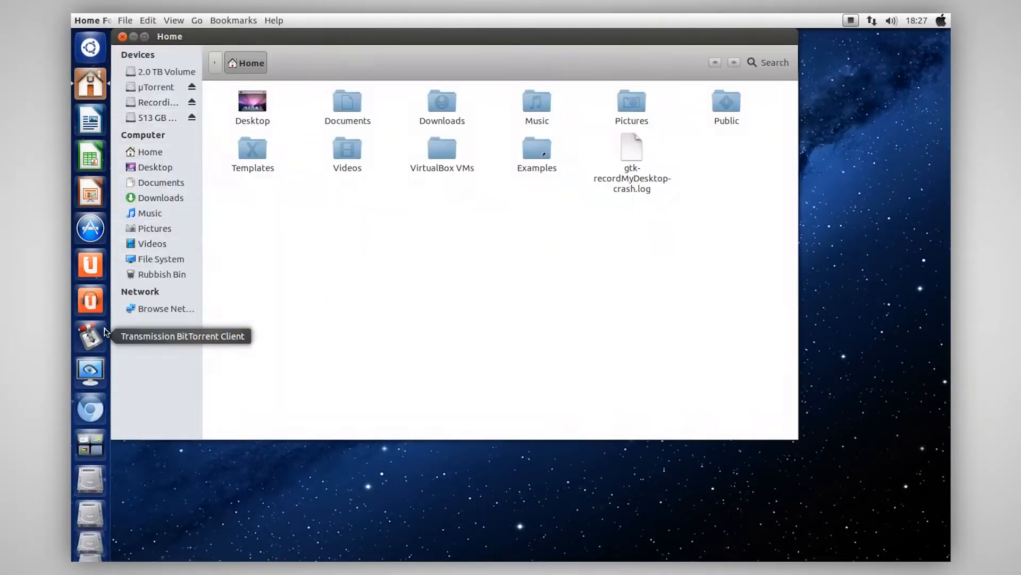
mouse_move(343, 190)
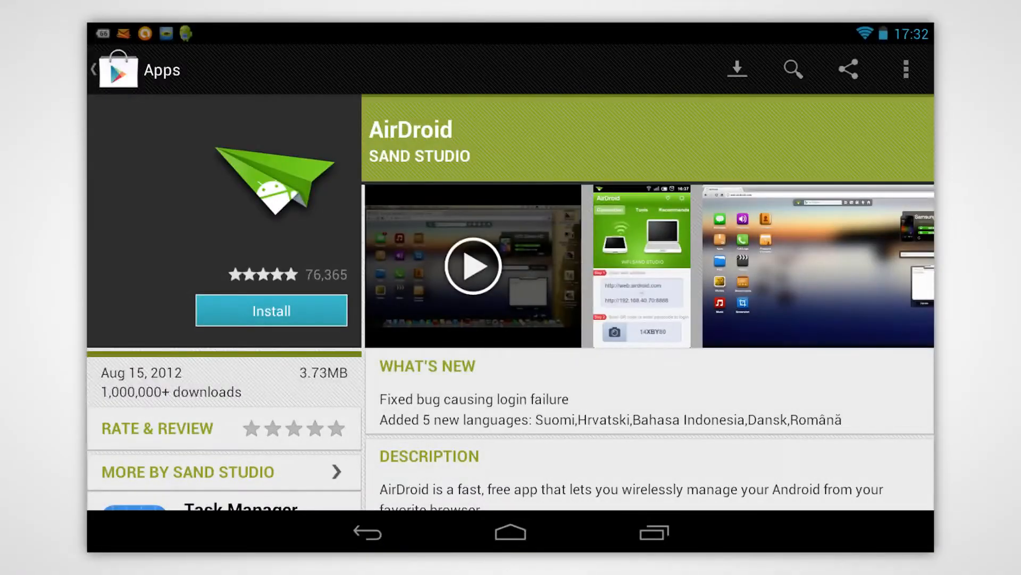
Install AirDroid from its Play Store page and accept its permissions to begin downloading.
click(271, 310)
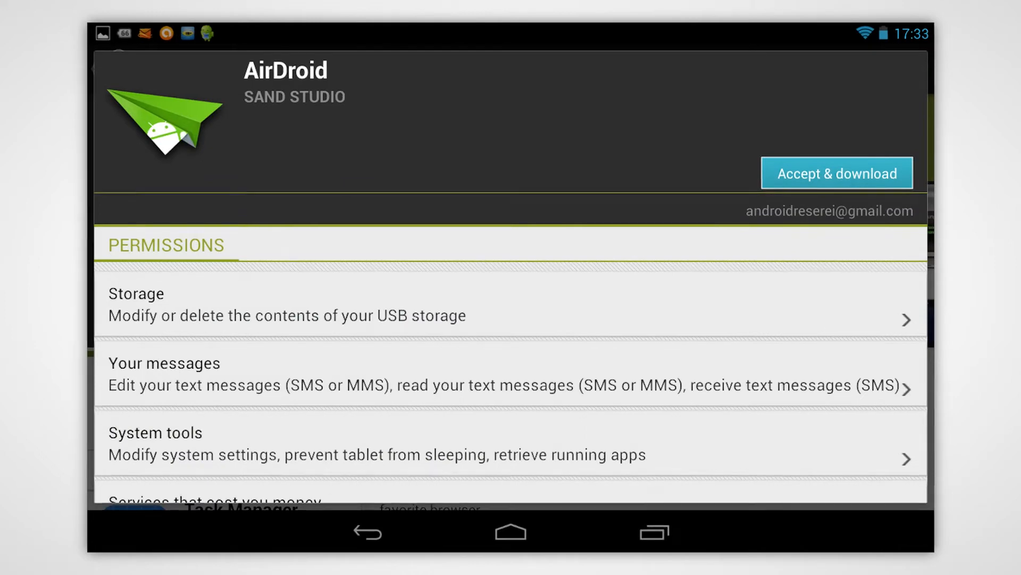
click(837, 173)
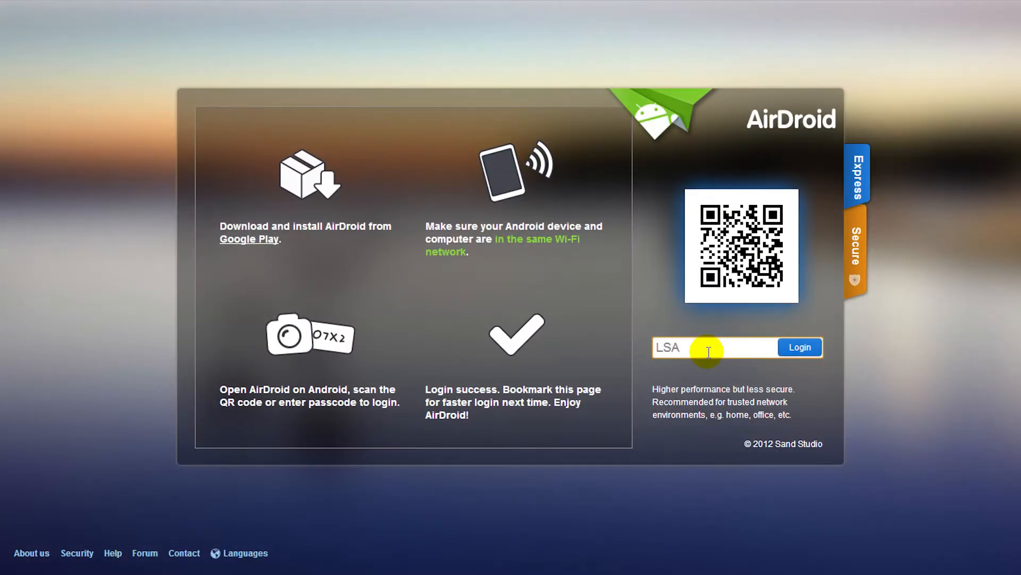
Log in to AirDroid Web with the tablet's passcode to reach the Asus Nexus 7 dashboard.
click(800, 347)
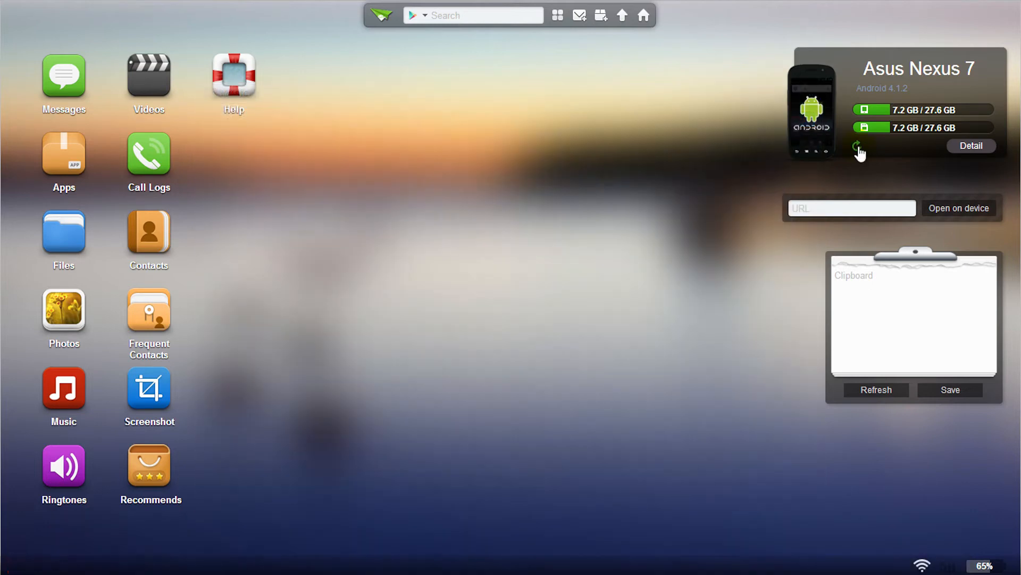
click(972, 146)
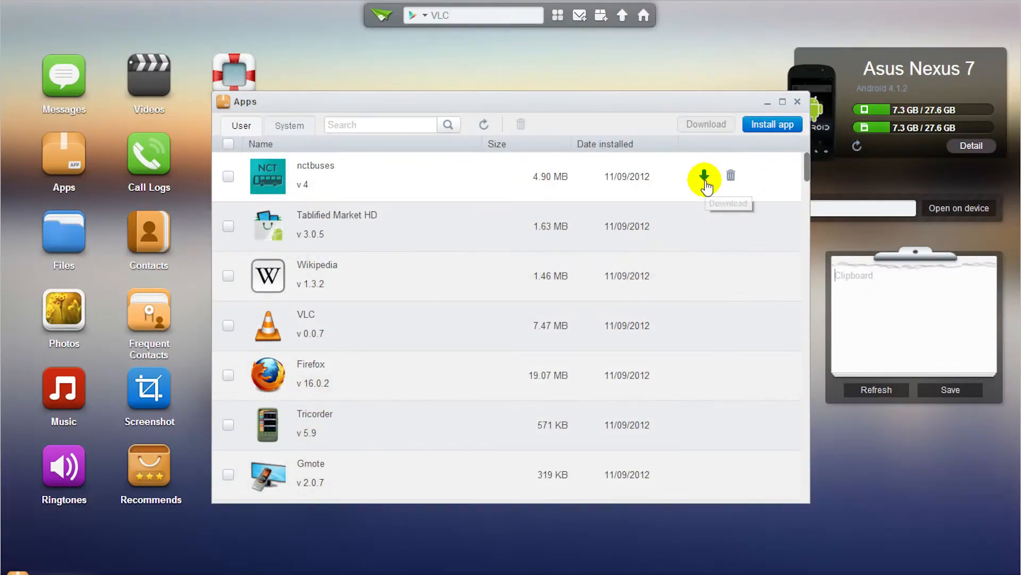
click(704, 174)
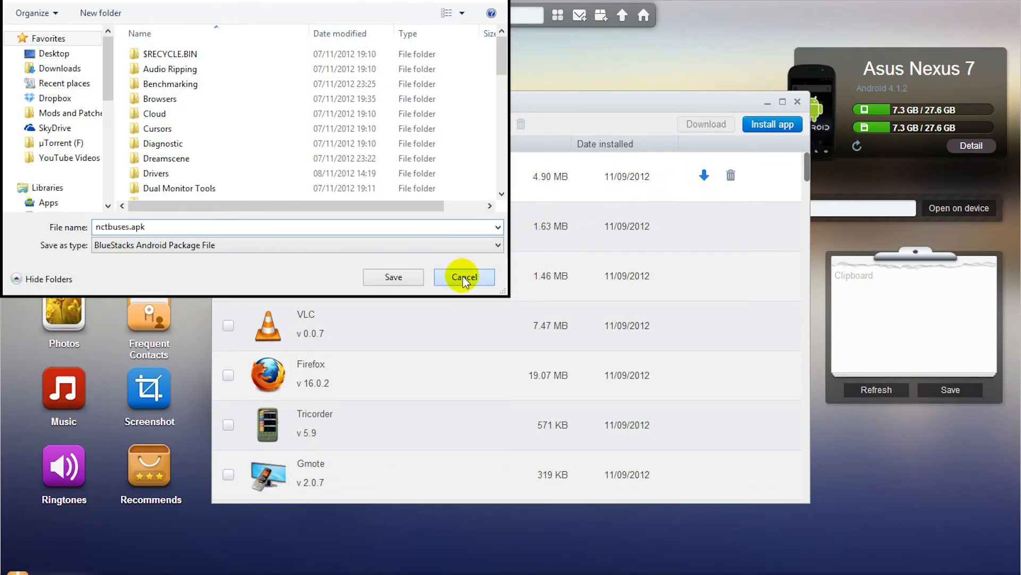
click(464, 276)
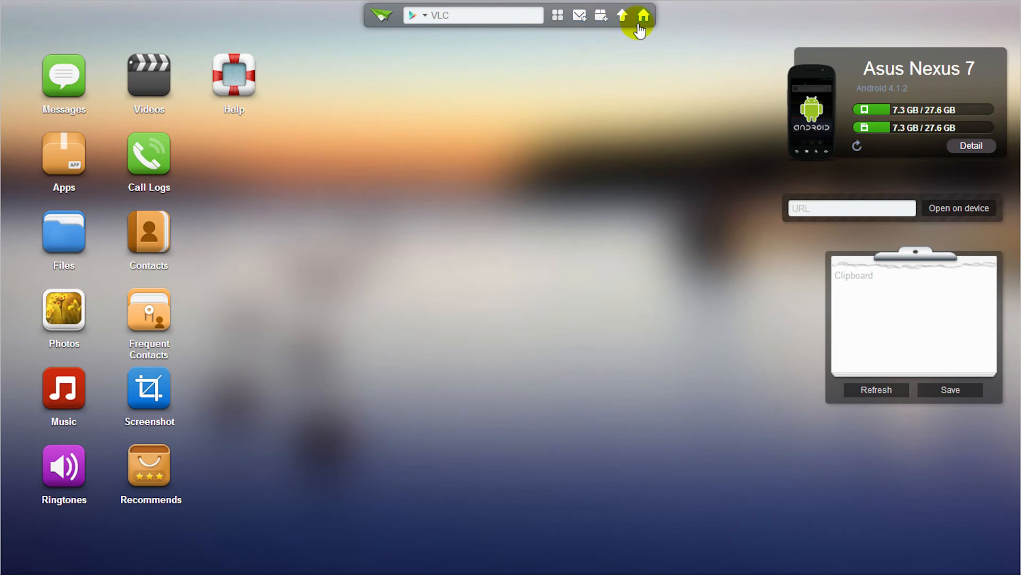
mouse_move(650, 35)
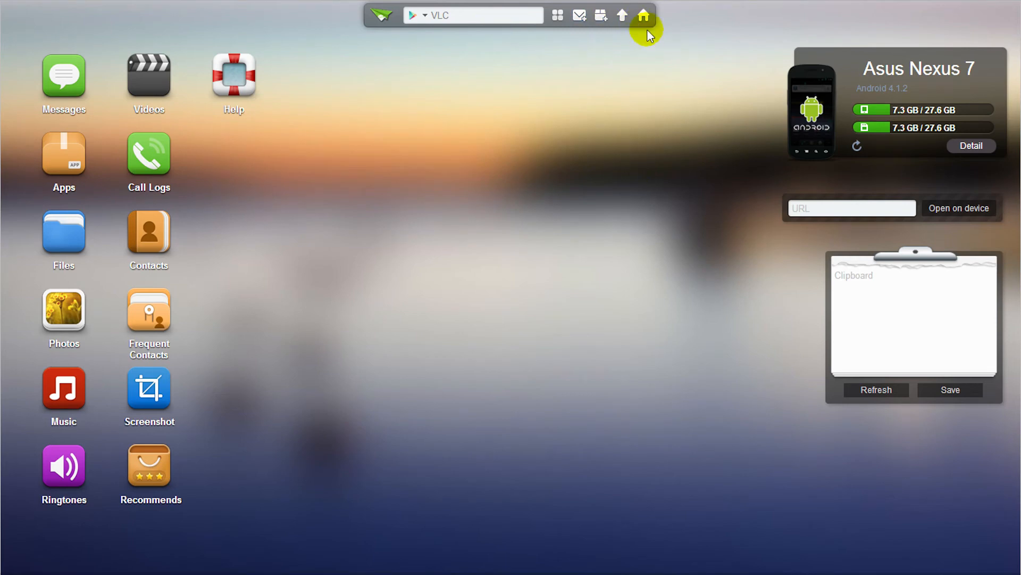